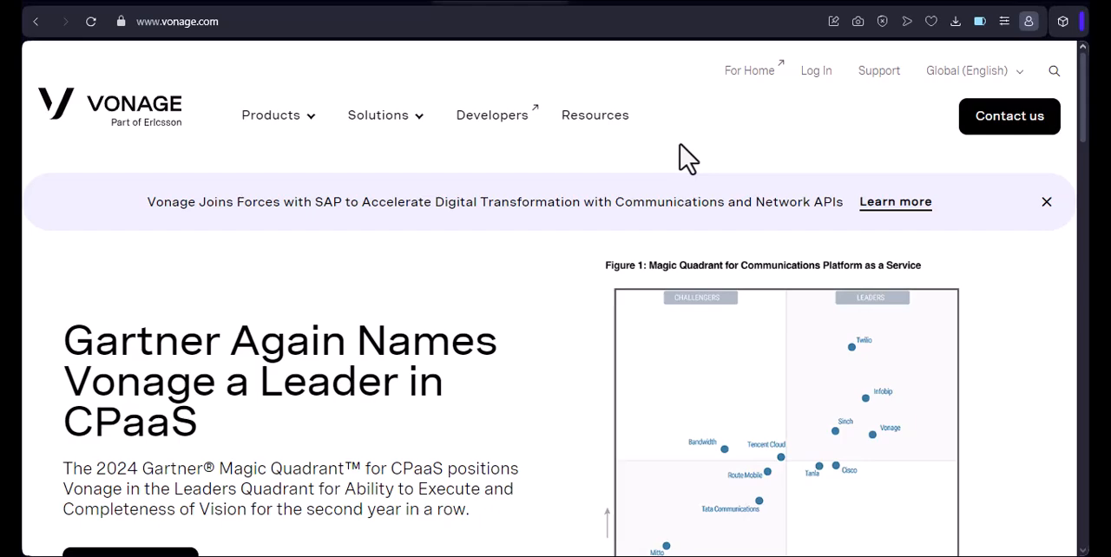
pyautogui.scroll(-3)
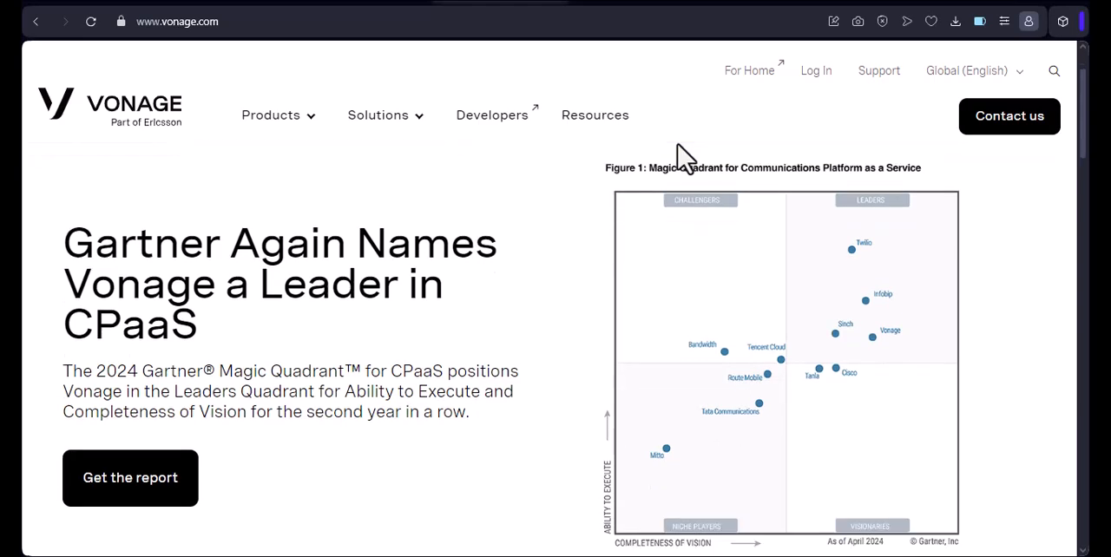
pyautogui.scroll(-3)
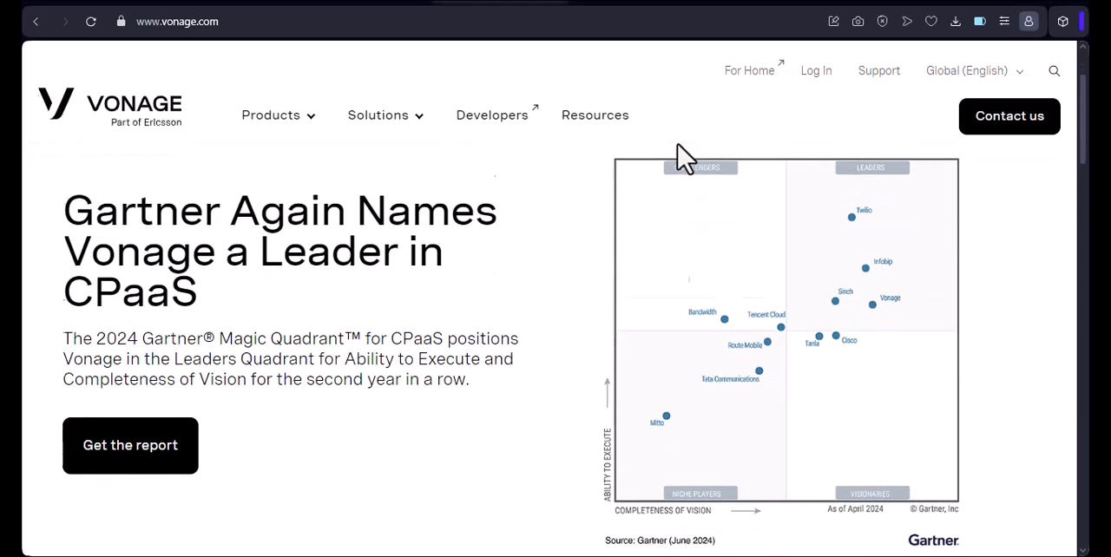
pyautogui.scroll(-3)
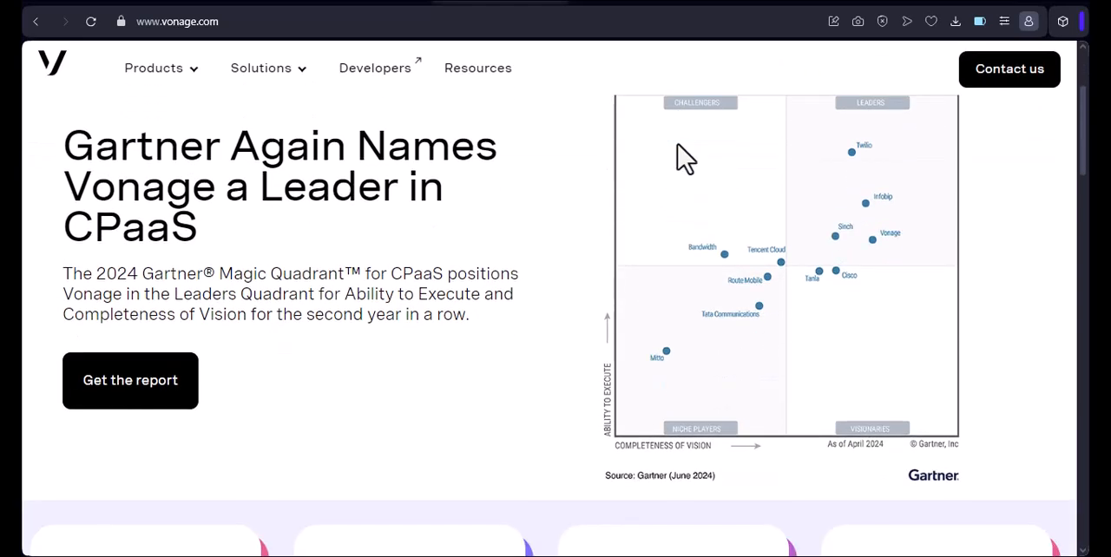
pyautogui.scroll(-3)
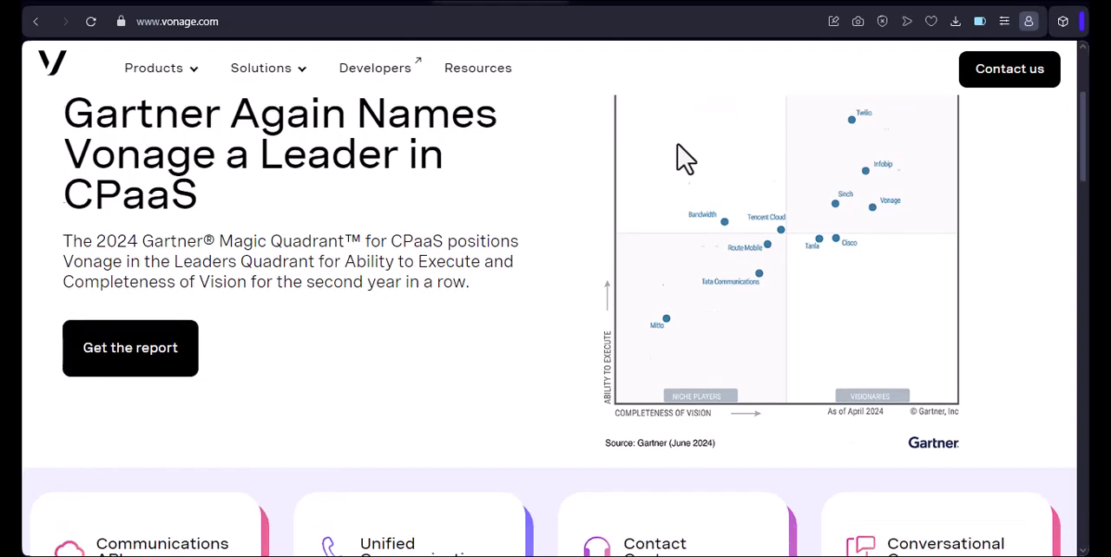
pyautogui.scroll(-3)
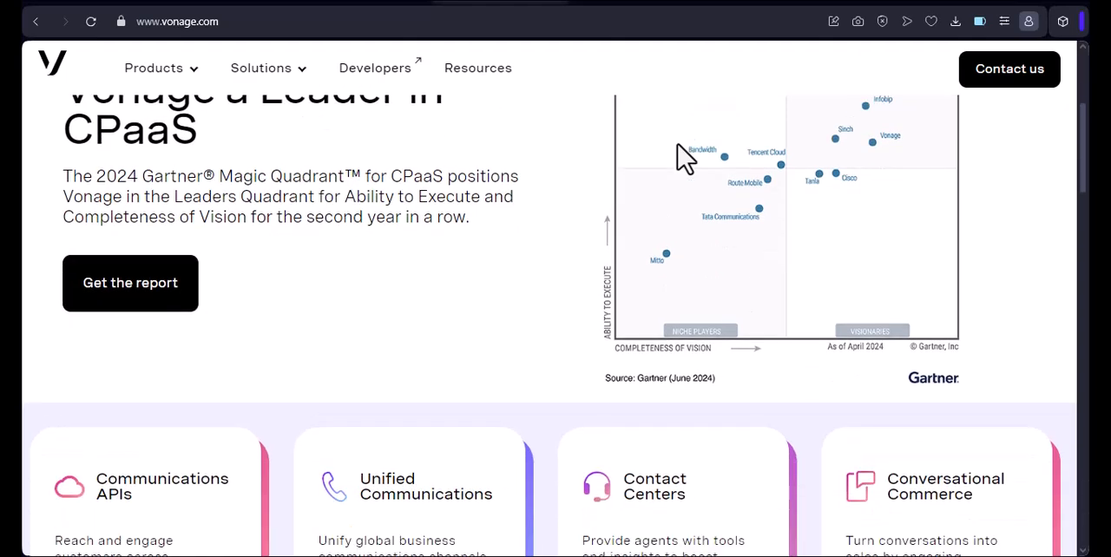
pyautogui.scroll(-3)
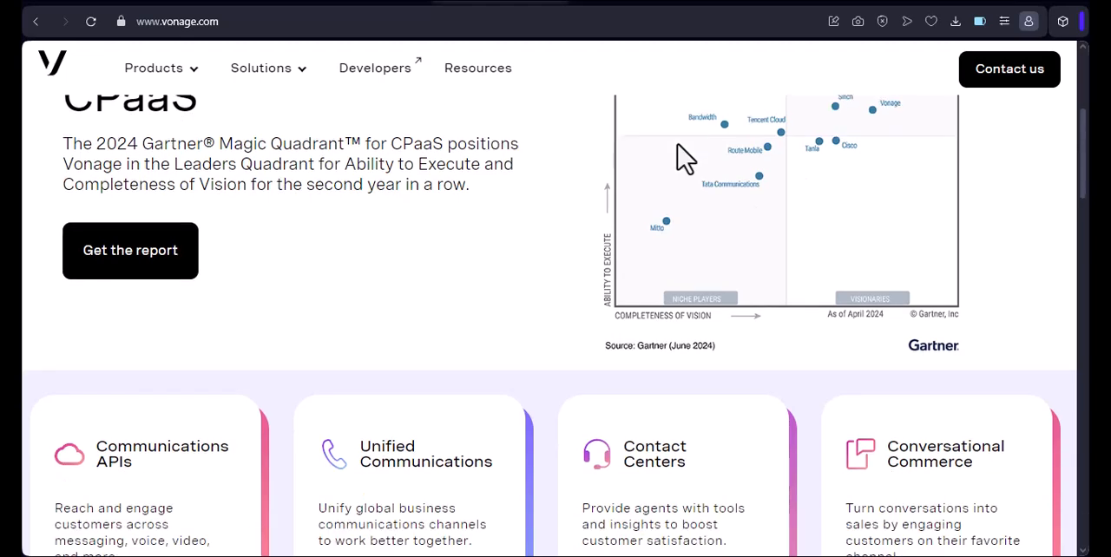
pyautogui.scroll(-3)
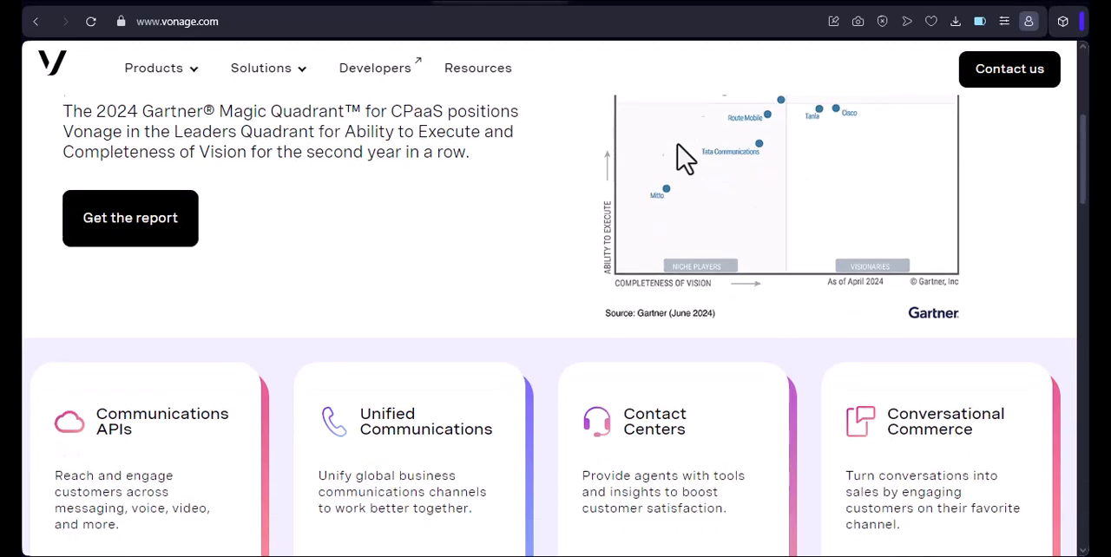
pyautogui.scroll(-3)
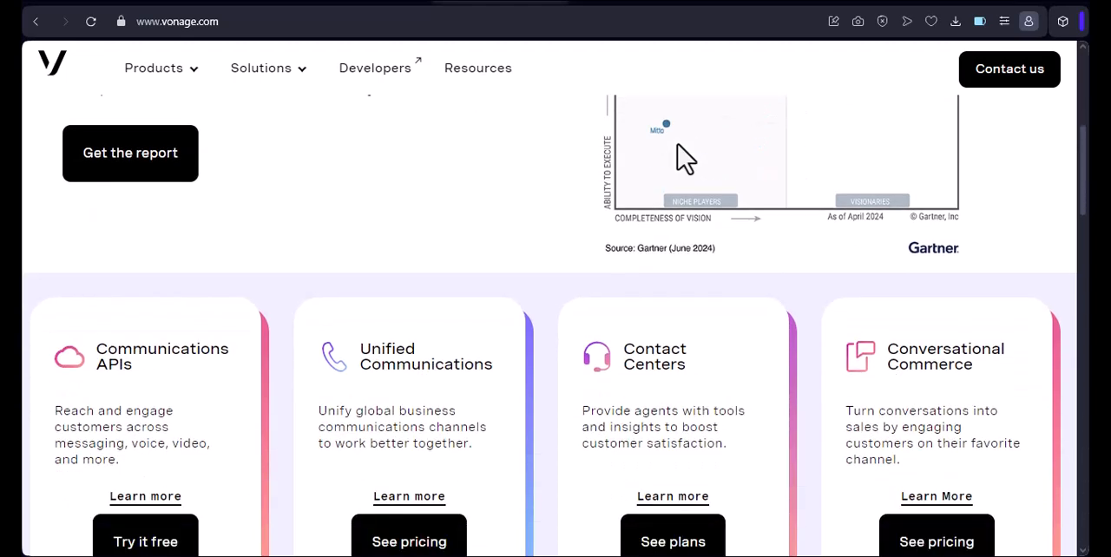
pyautogui.scroll(-3)
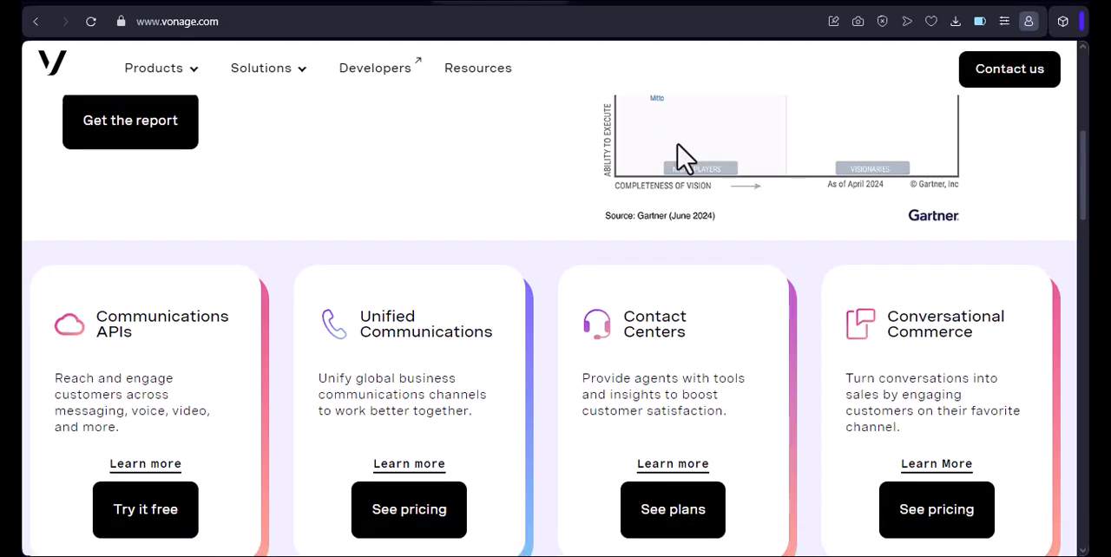
pyautogui.scroll(-3)
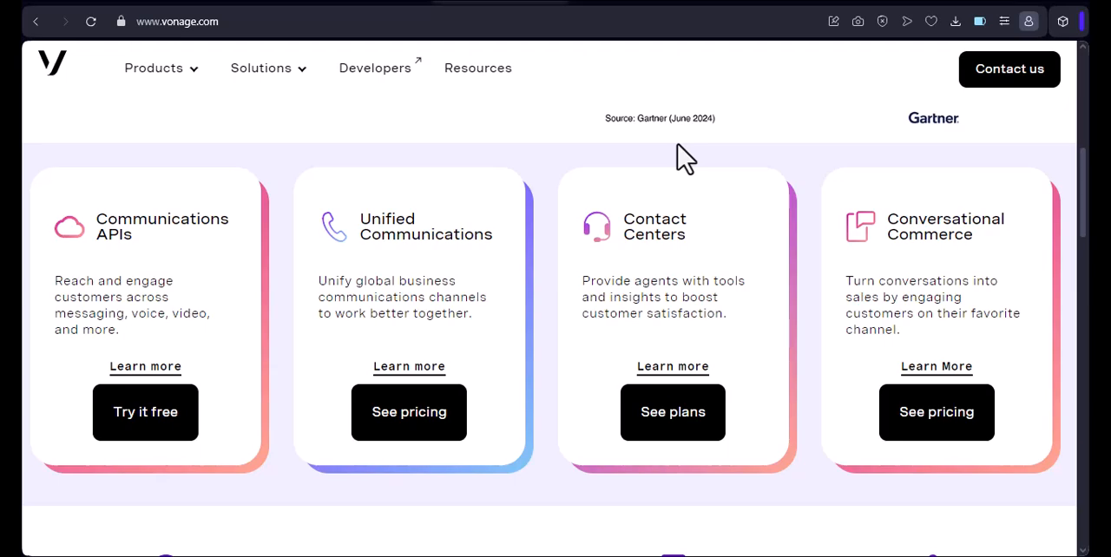
pyautogui.scroll(-3)
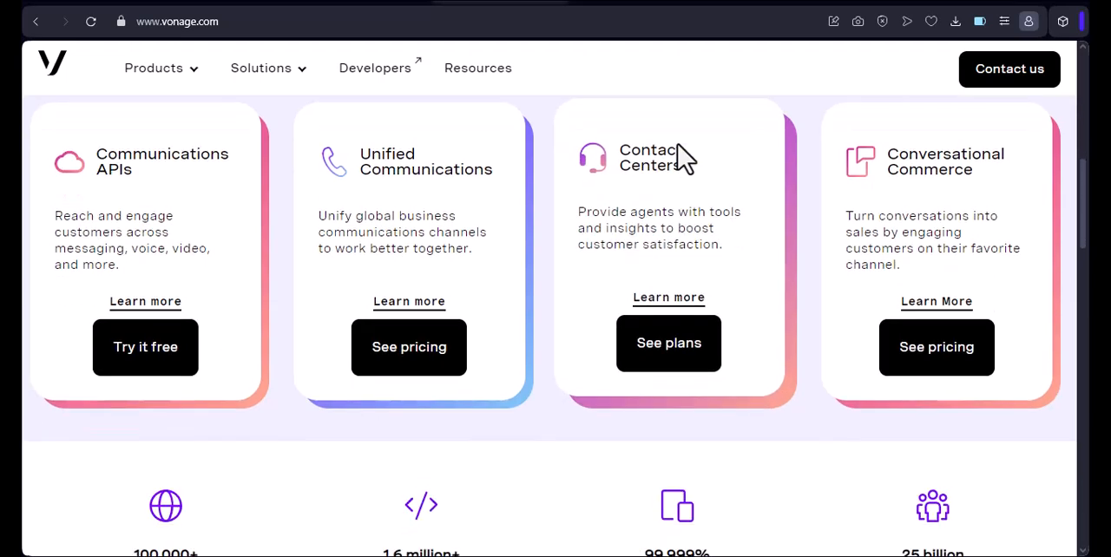
pyautogui.scroll(-3)
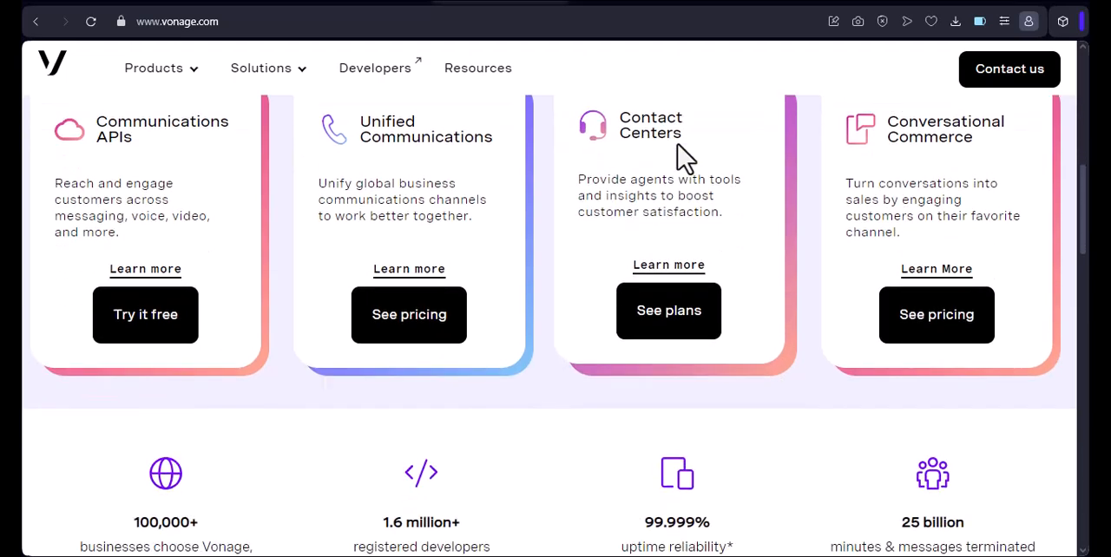
pyautogui.scroll(-3)
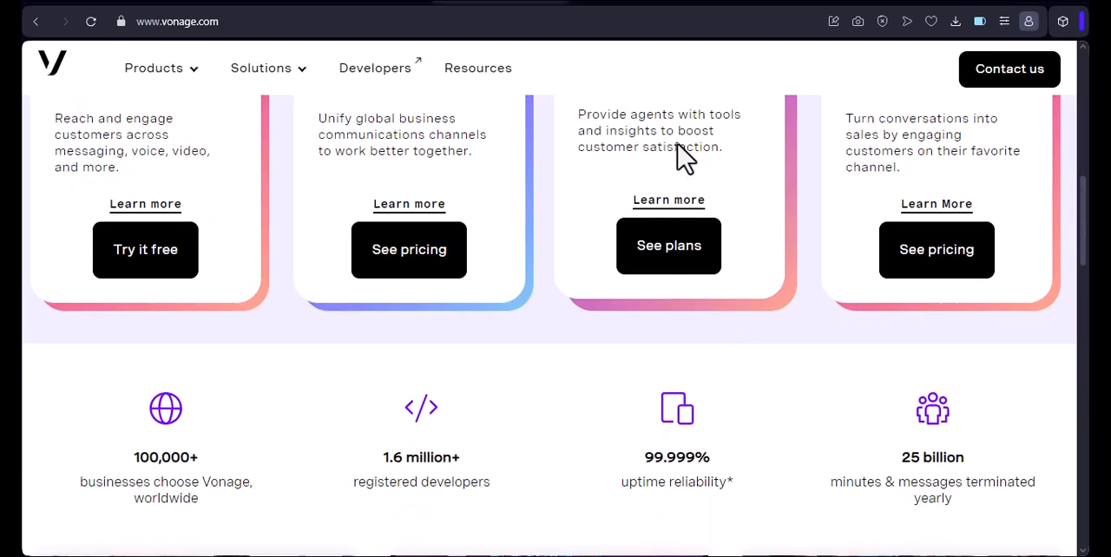
pyautogui.scroll(-3)
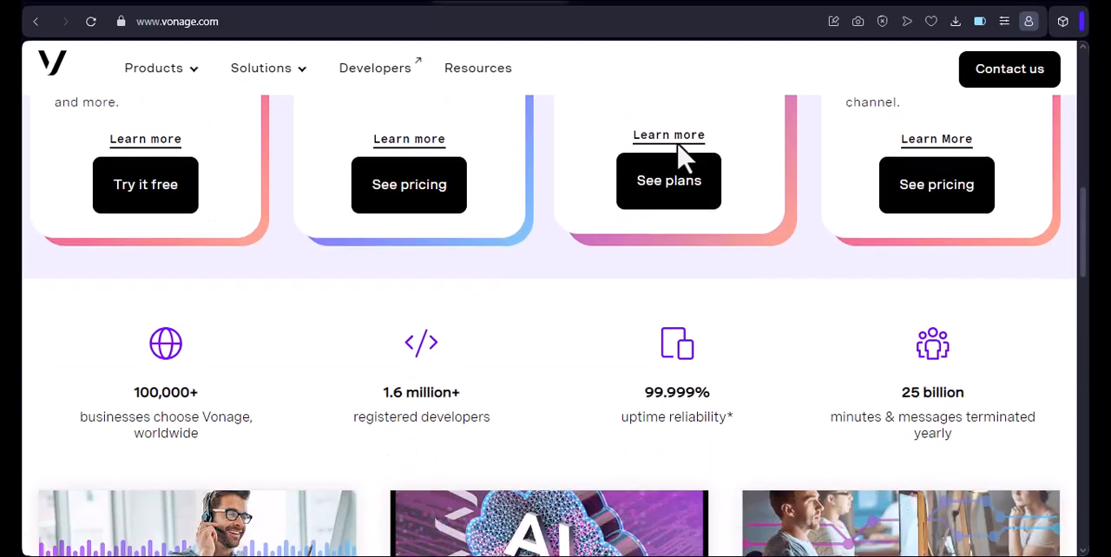
pyautogui.scroll(-3)
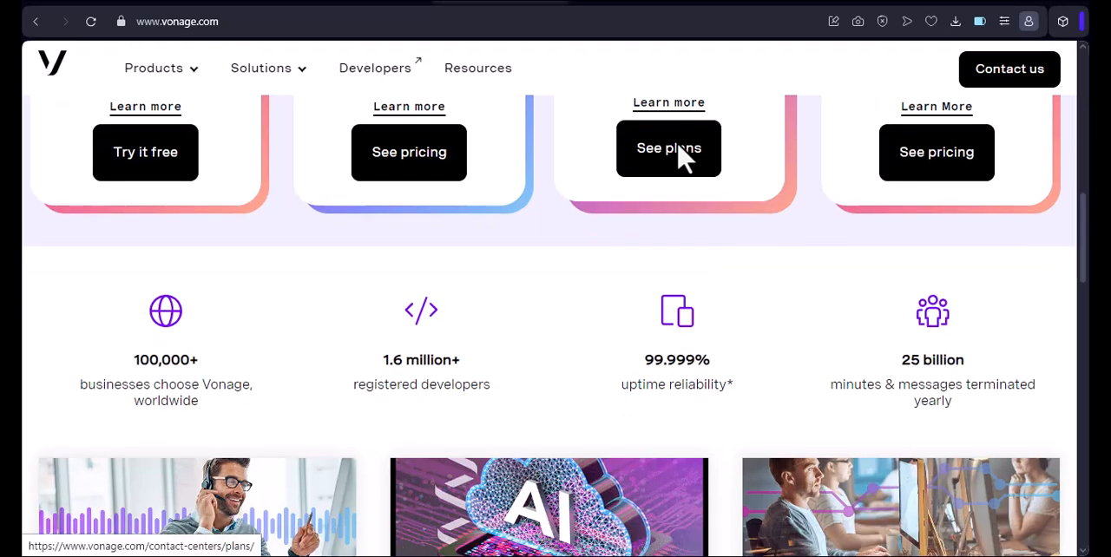
pyautogui.scroll(-3)
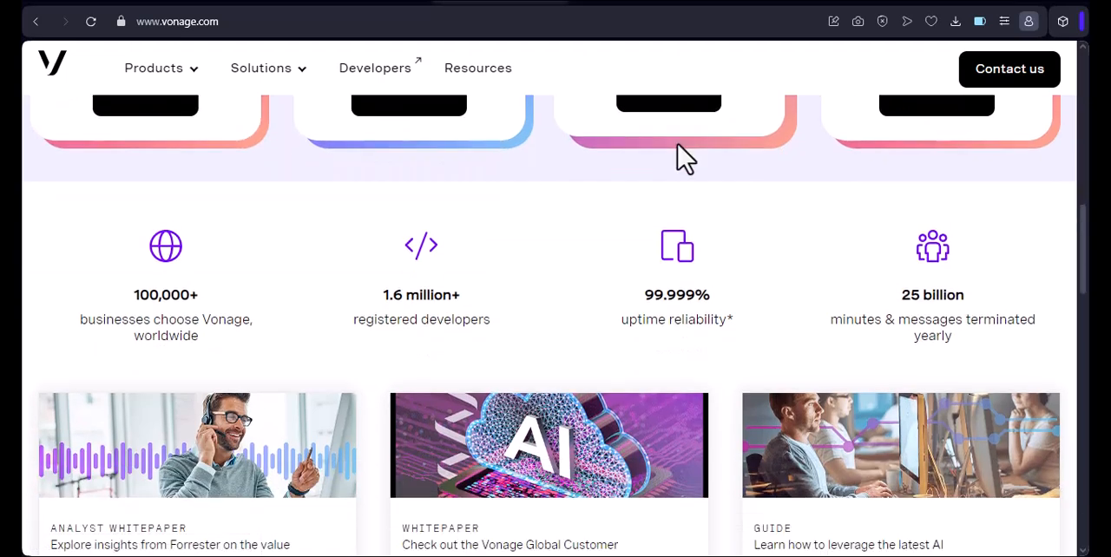
pyautogui.scroll(-3)
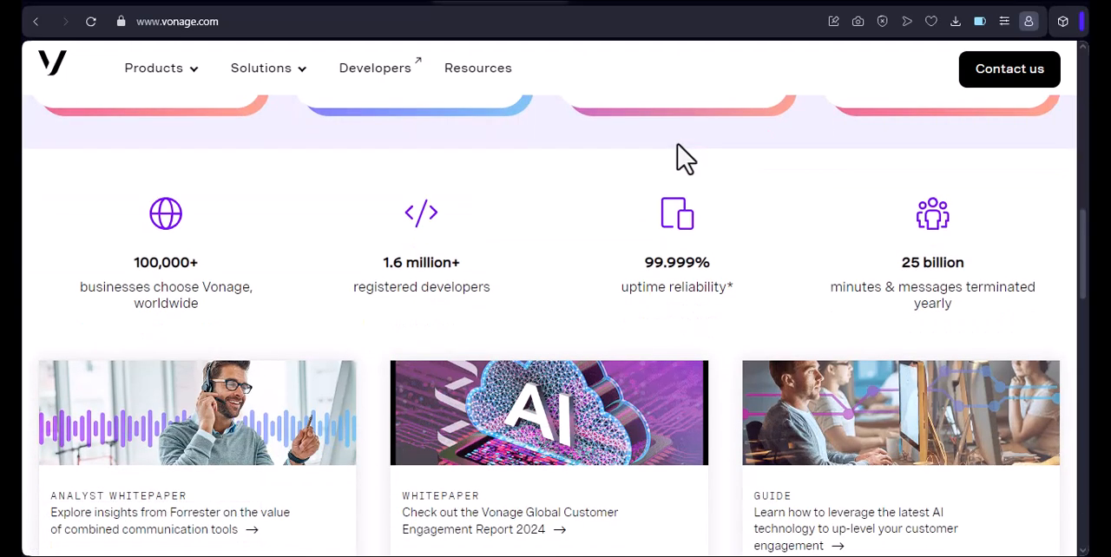
pyautogui.scroll(-3)
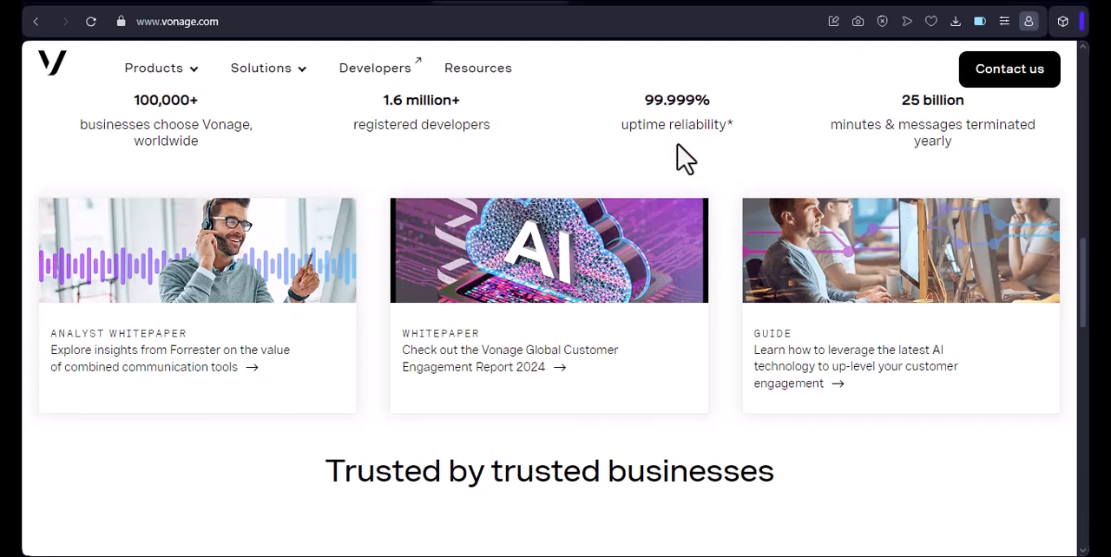
pyautogui.scroll(-3)
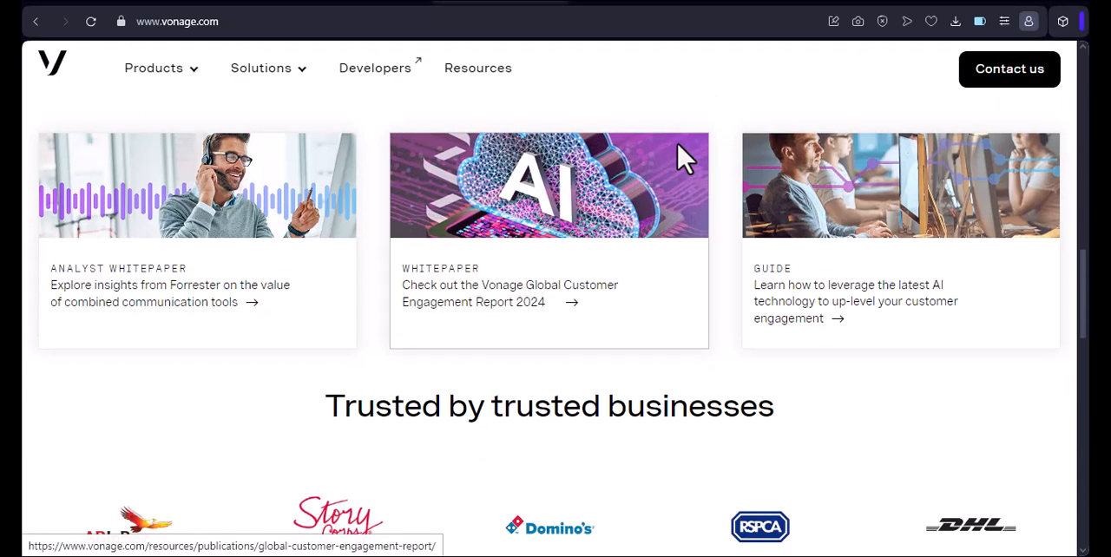
pyautogui.scroll(-3)
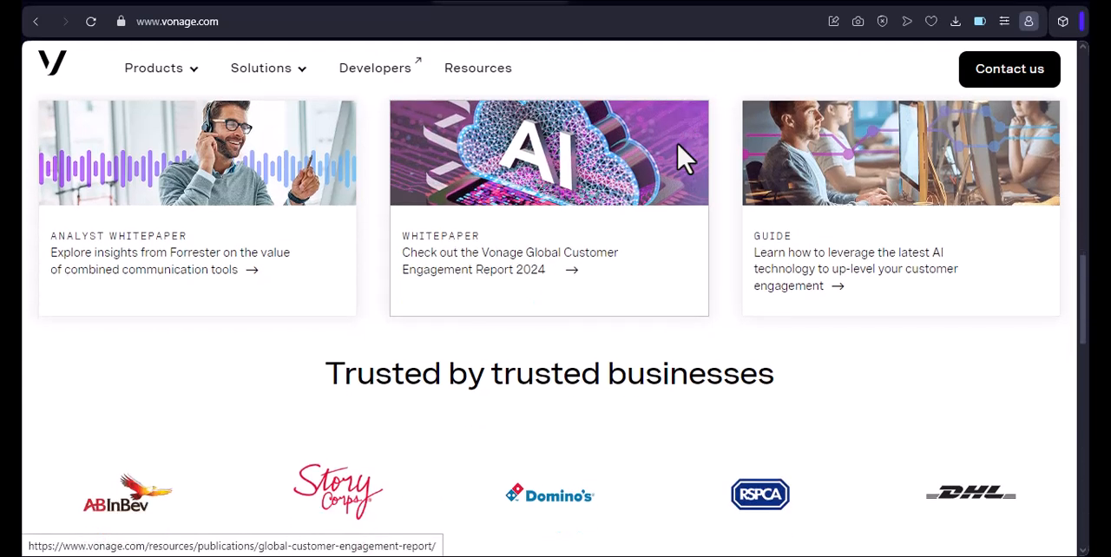
pyautogui.scroll(-3)
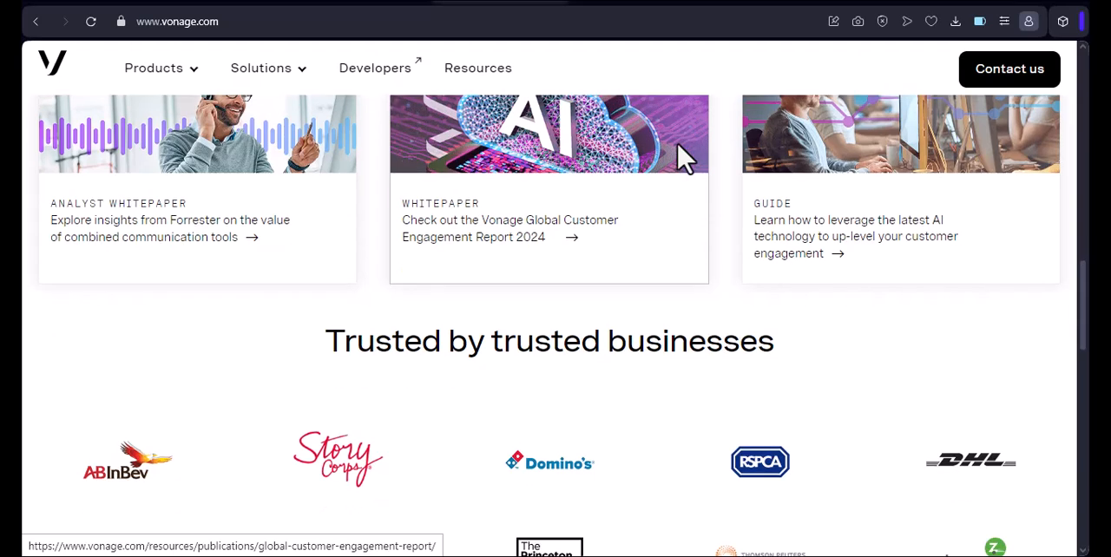
pyautogui.scroll(-3)
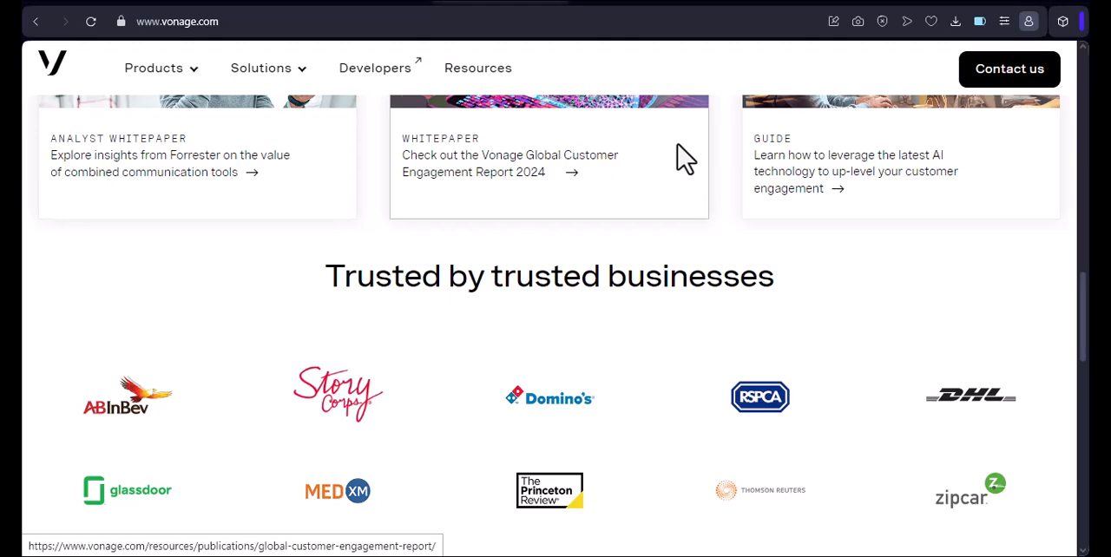
pyautogui.scroll(-3)
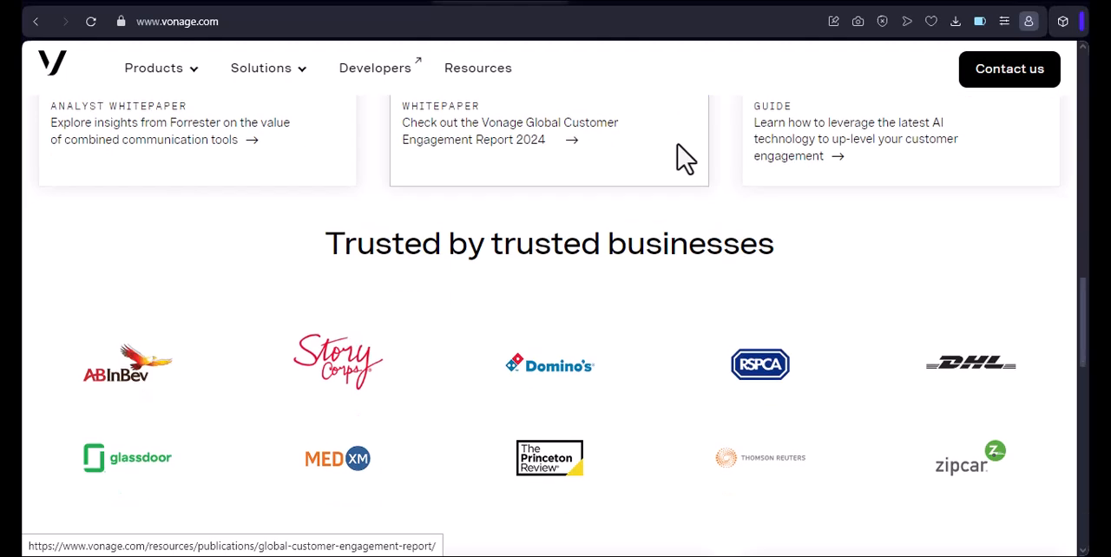
pyautogui.scroll(-3)
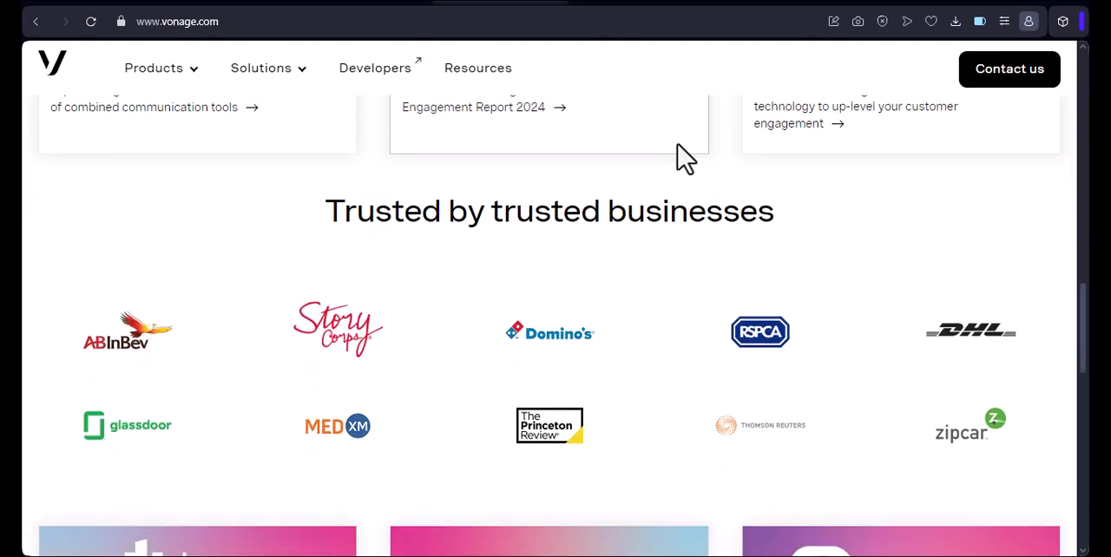
pyautogui.scroll(-3)
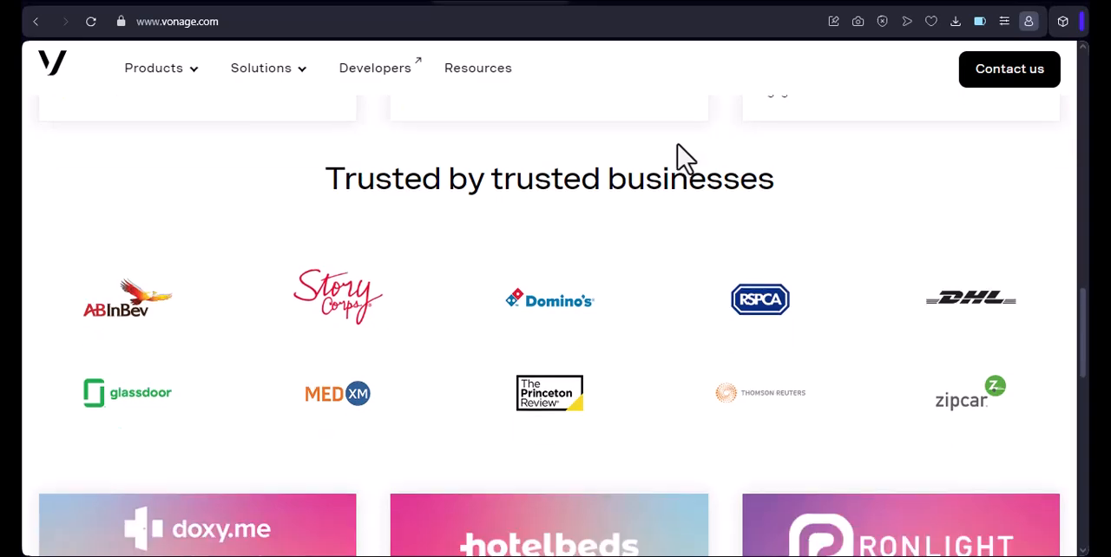
pyautogui.scroll(-3)
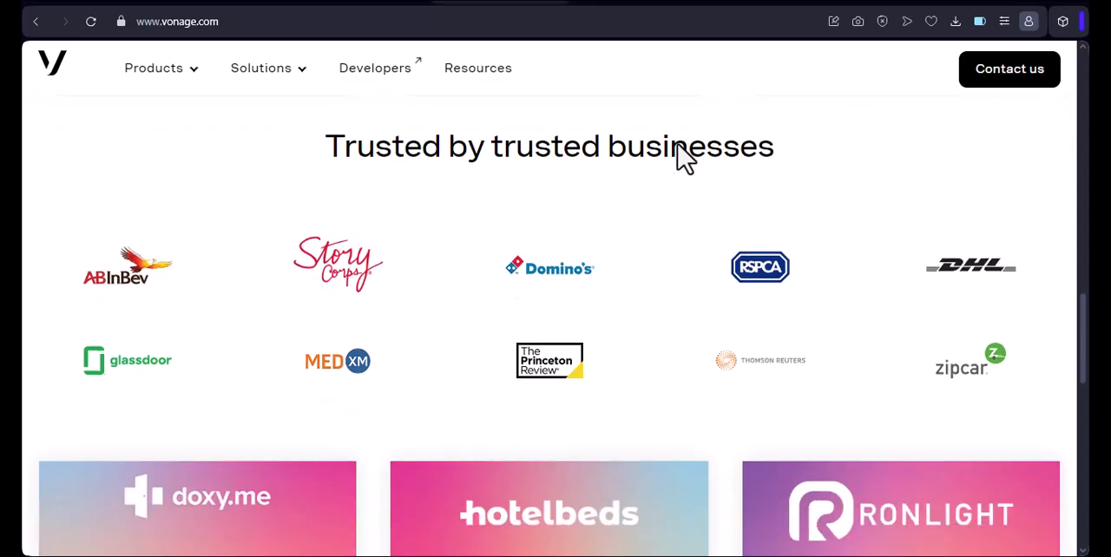
pyautogui.scroll(-3)
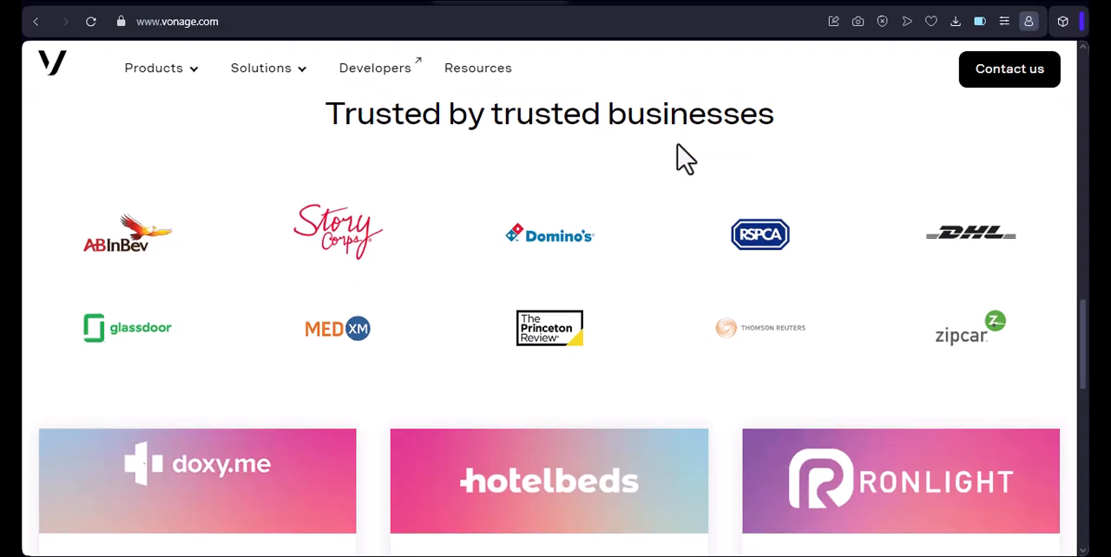
pyautogui.scroll(-3)
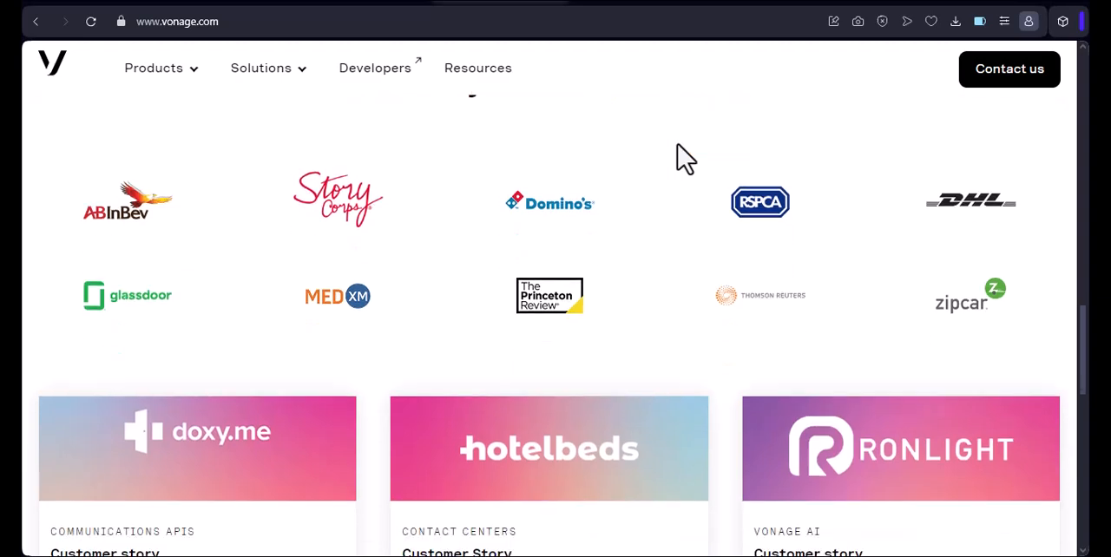
pyautogui.scroll(-3)
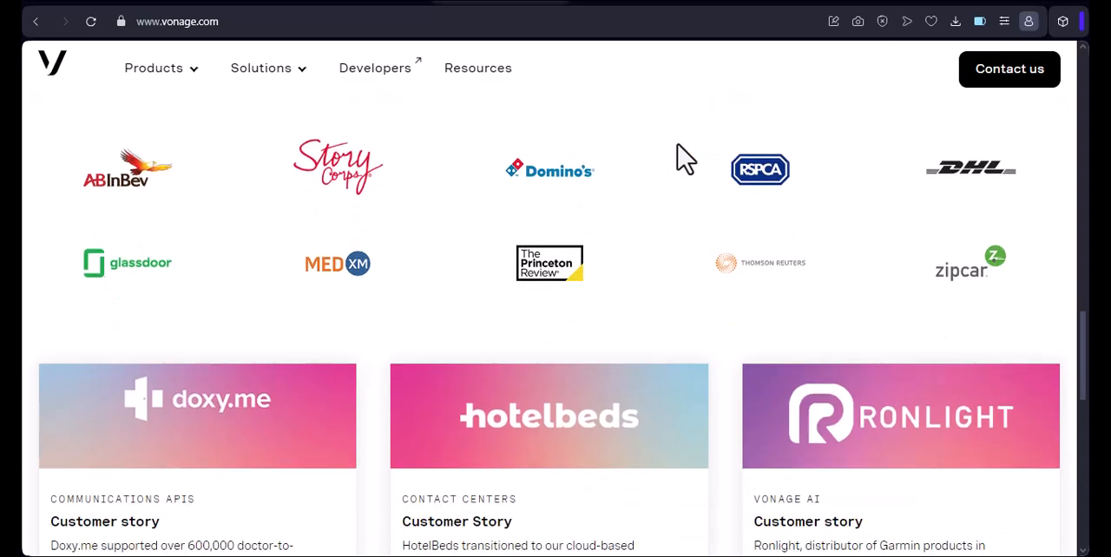
pyautogui.scroll(-3)
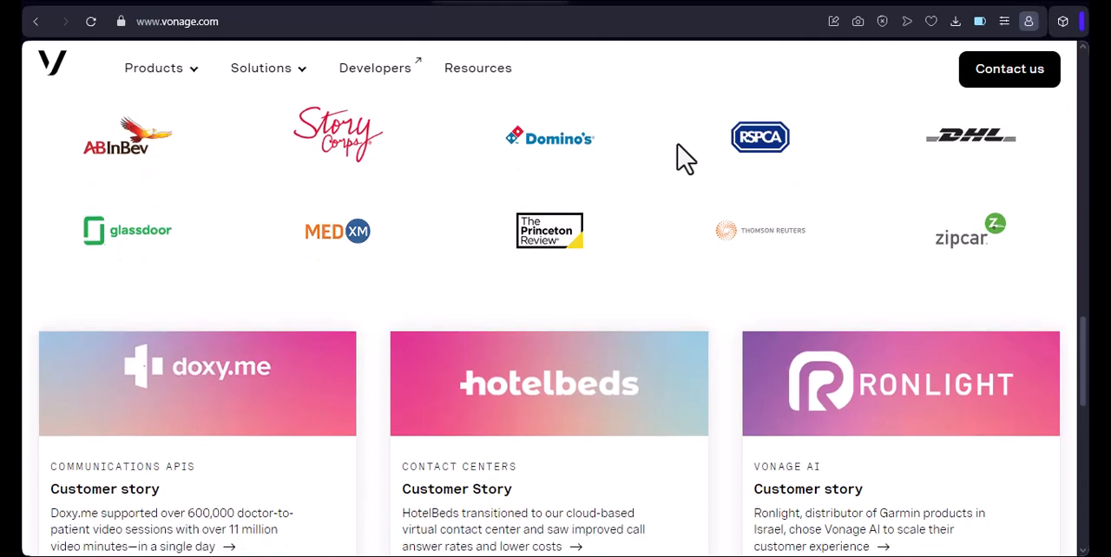
pyautogui.scroll(-3)
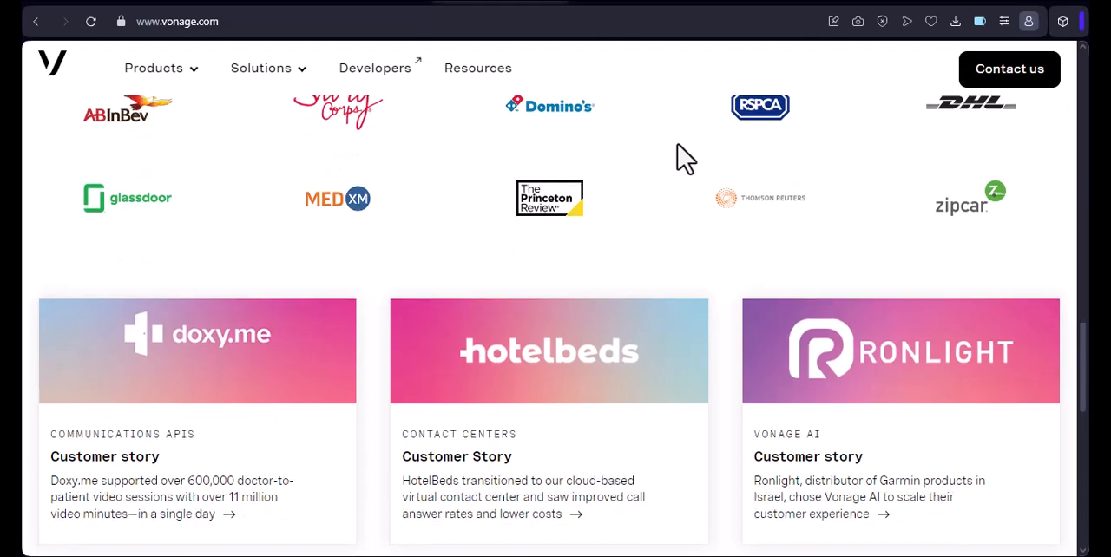
pyautogui.scroll(-3)
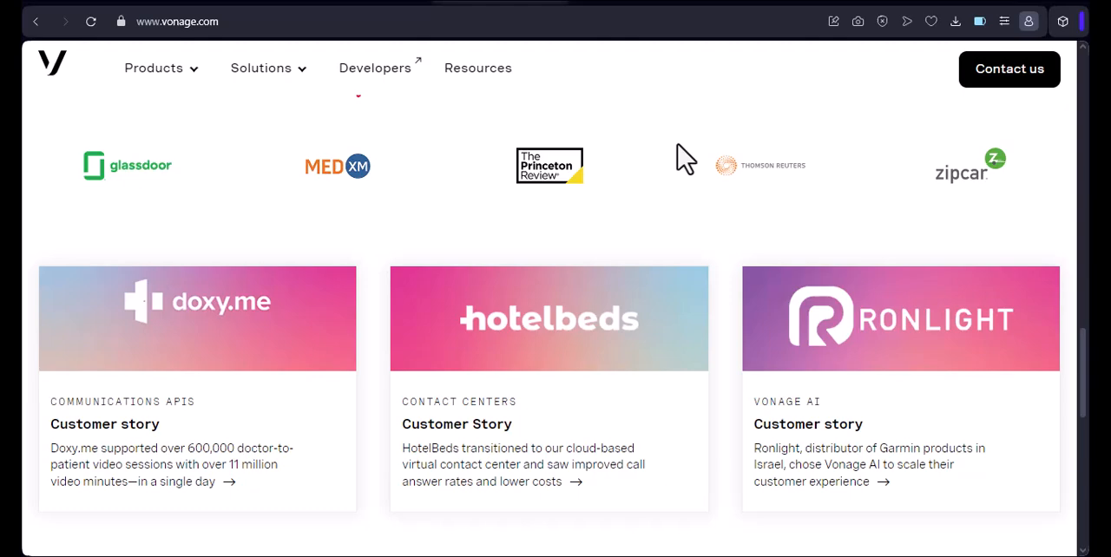
pyautogui.scroll(-3)
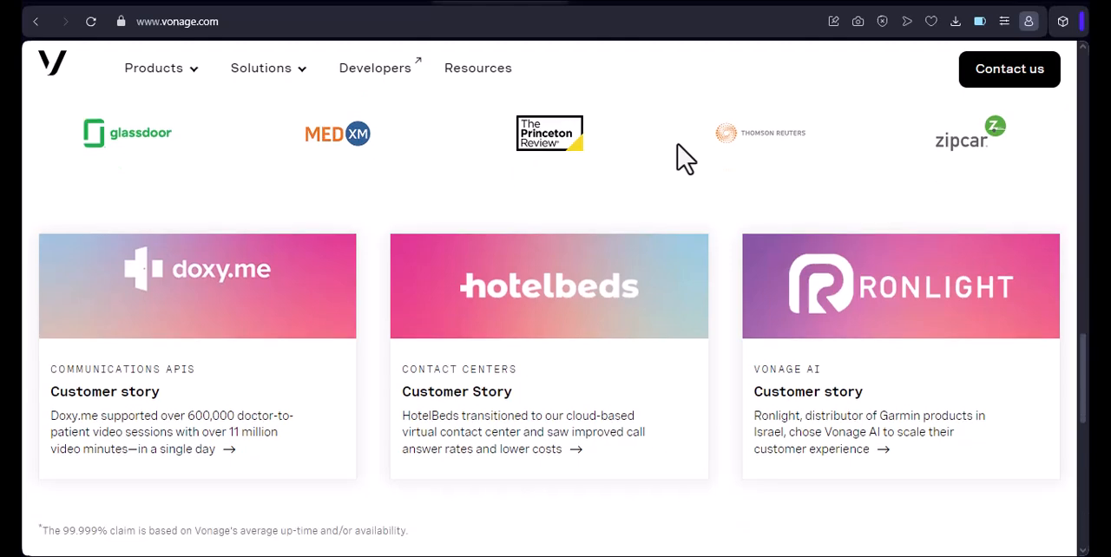
pyautogui.scroll(-3)
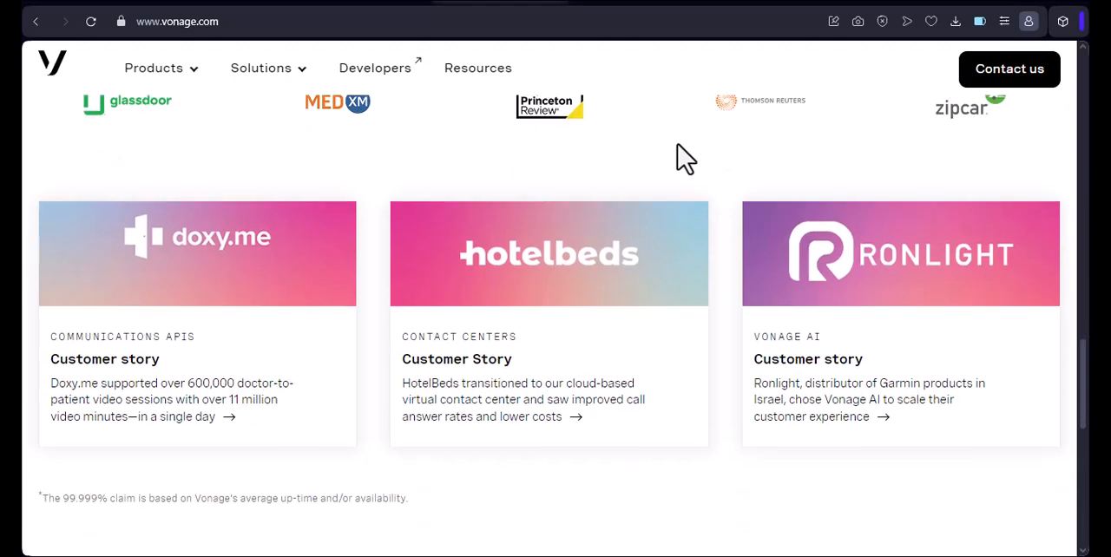
pyautogui.scroll(-3)
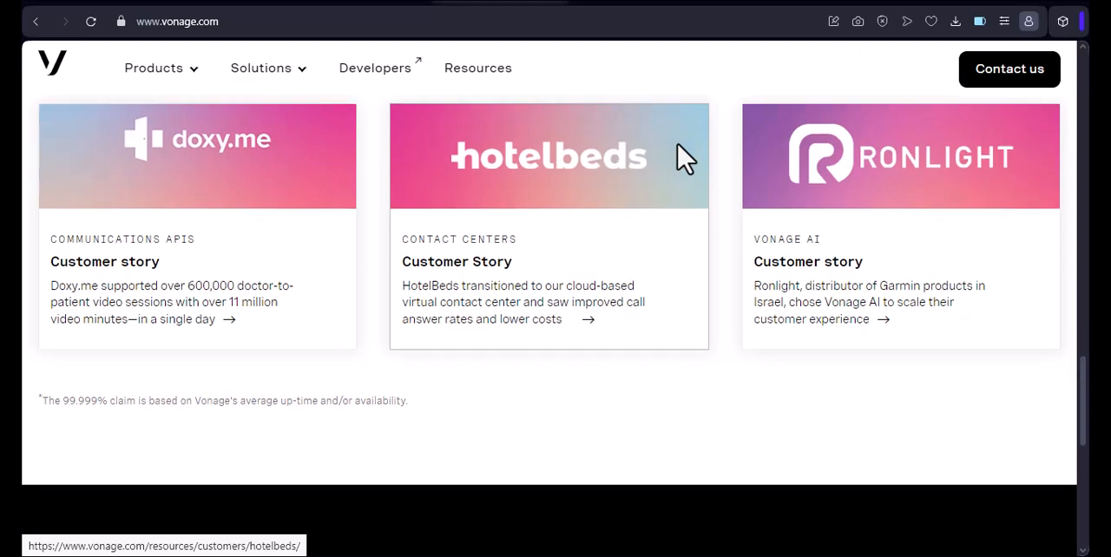
pyautogui.scroll(-3)
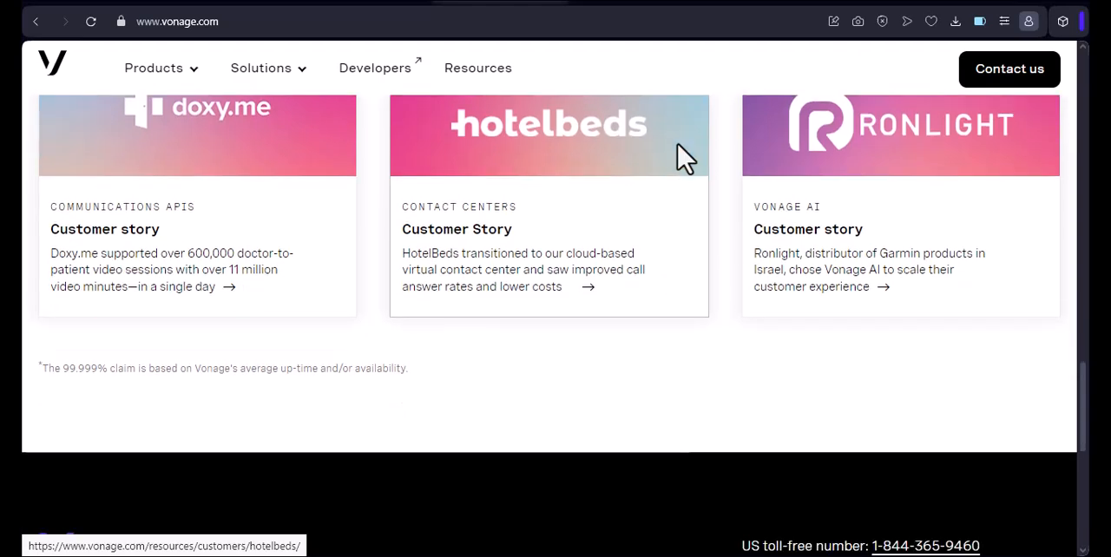
pyautogui.scroll(-3)
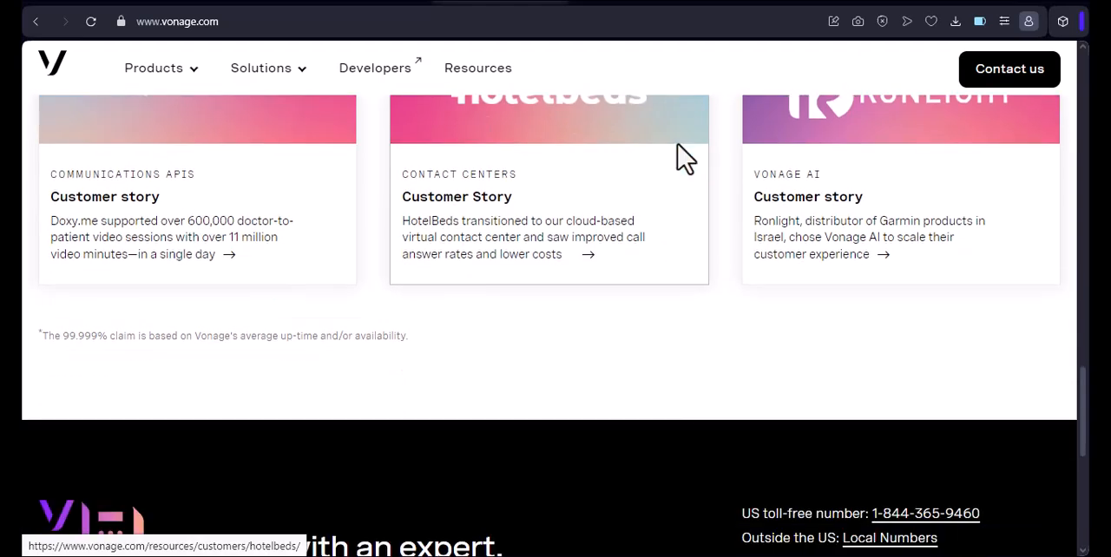
pyautogui.scroll(-3)
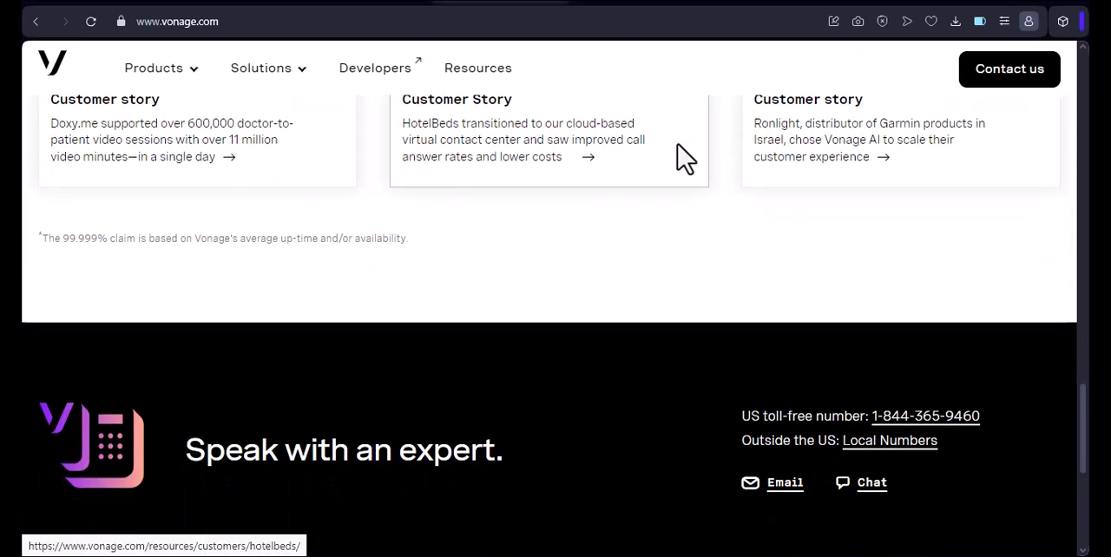
pyautogui.scroll(-3)
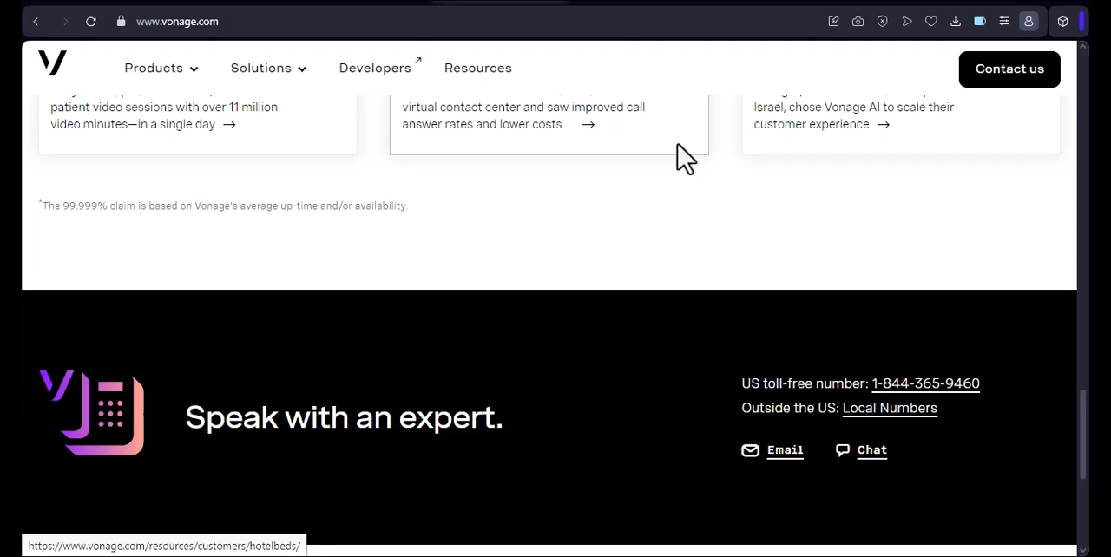
pyautogui.scroll(-3)
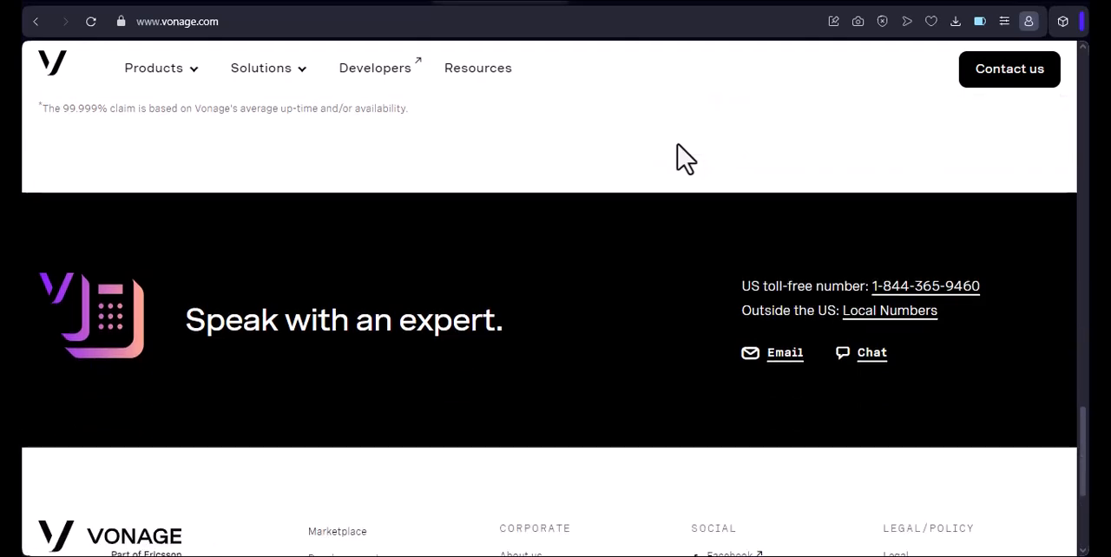